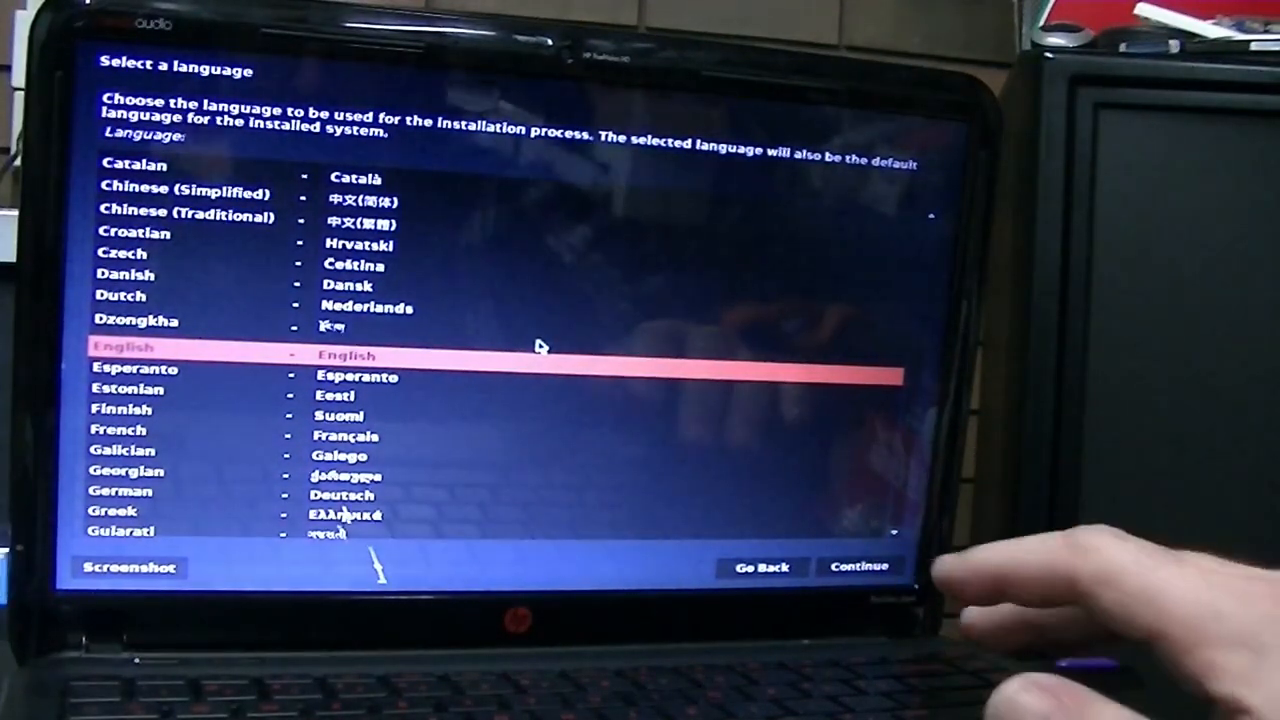
- Choose English as the installer language and Australia as the location
{"action": "left_click", "coordinate": [858, 567]}
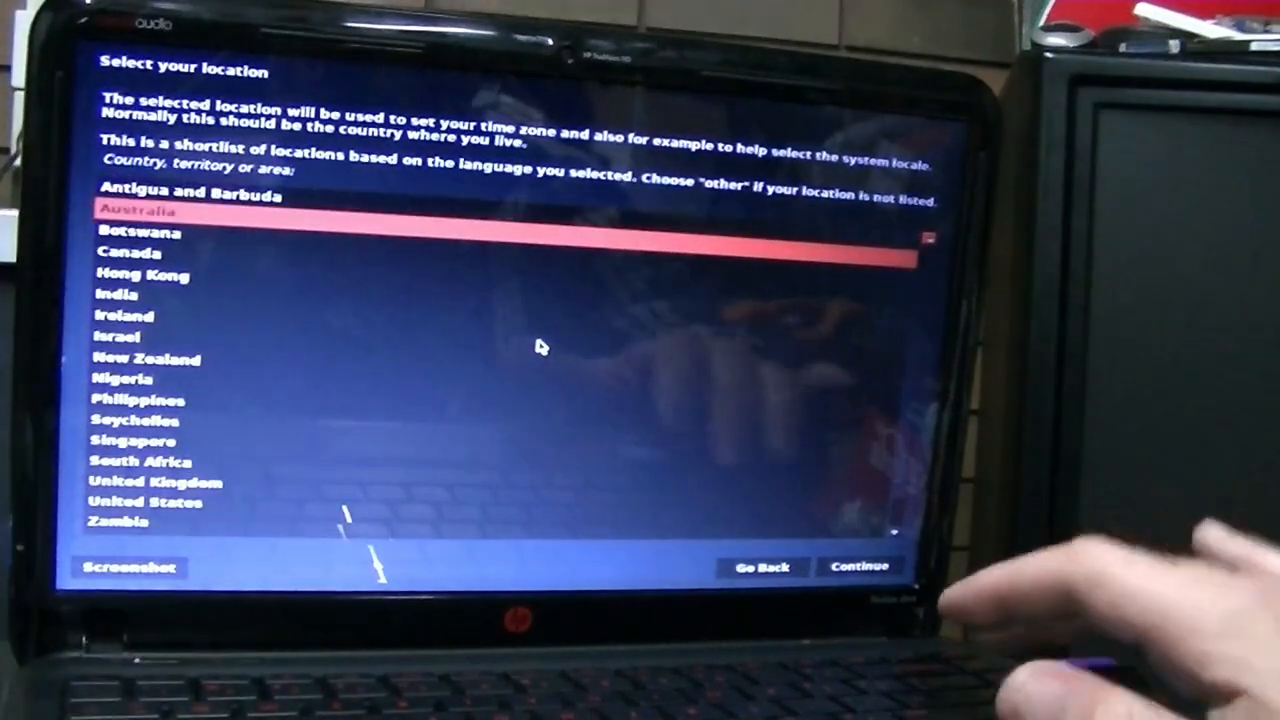
{"action": "left_click", "coordinate": [860, 567]}
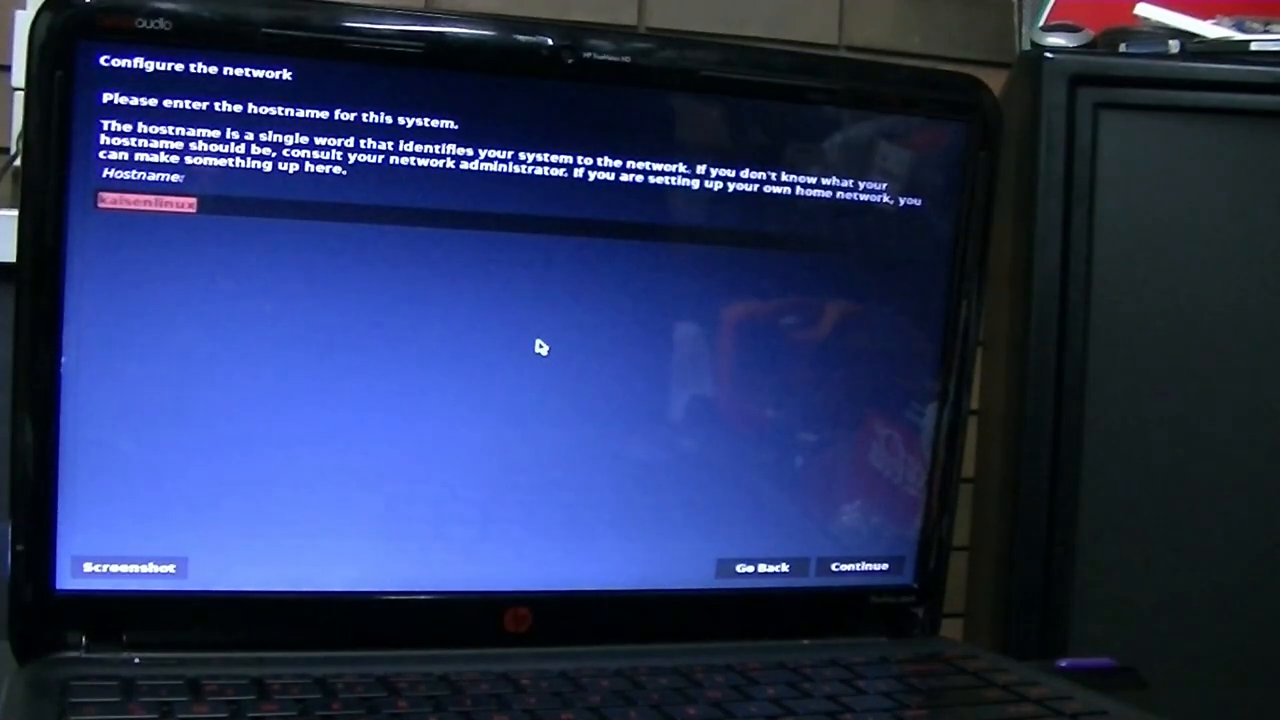
- Keep the hostname kaisenlinux and set the time zone to Victoria
{"action": "left_click", "coordinate": [858, 567]}
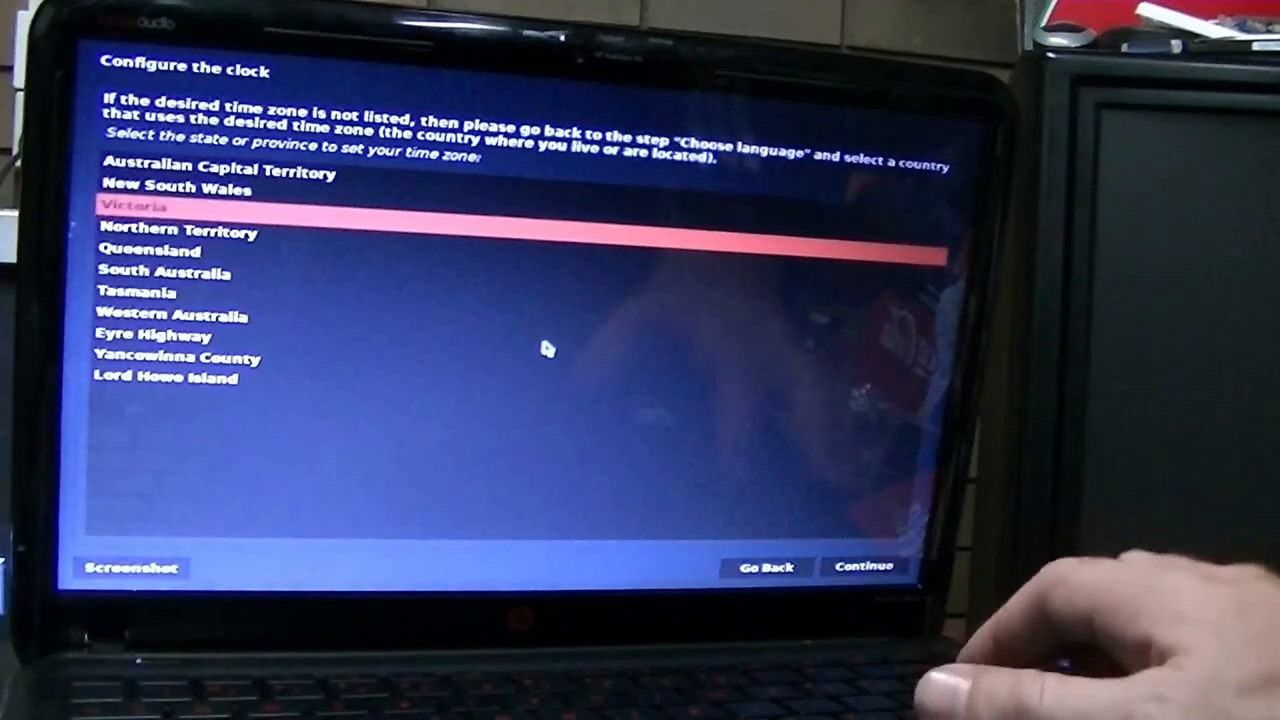
{"action": "left_click", "coordinate": [862, 566]}
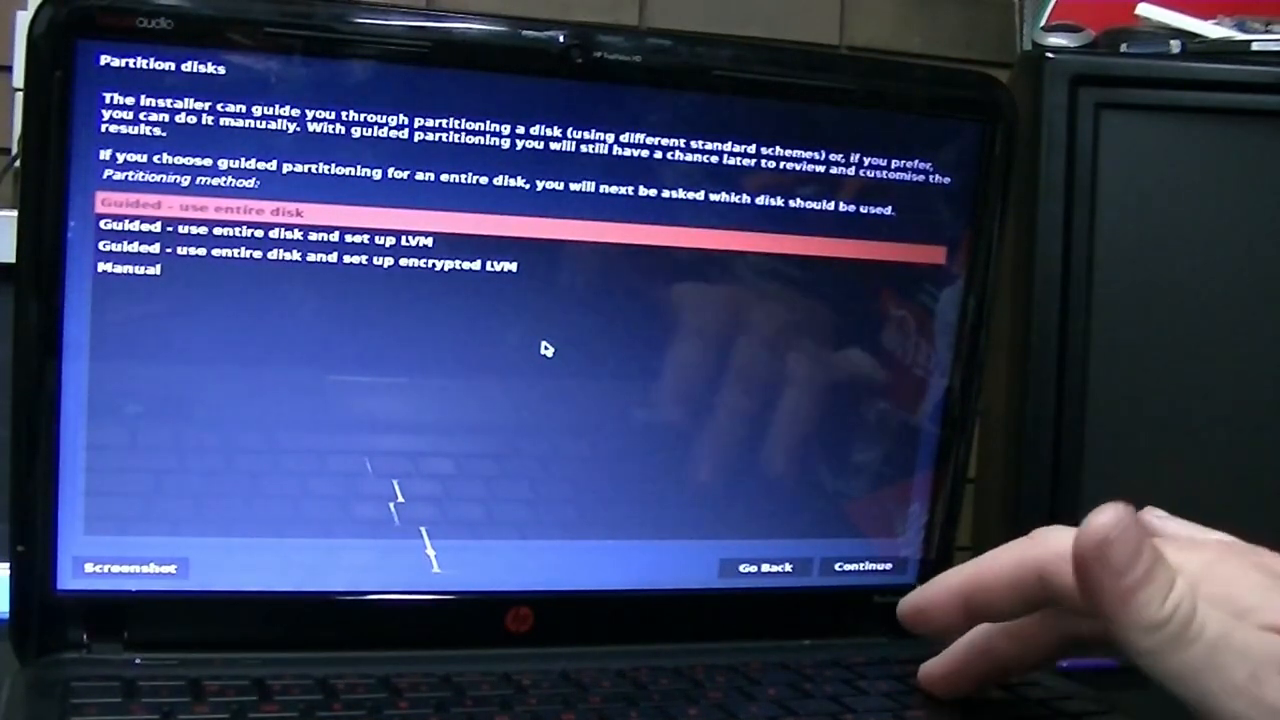
- Use guided whole-disk partitioning on the 500.1 GB sda with all files in one partition
{"action": "left_click", "coordinate": [862, 566]}
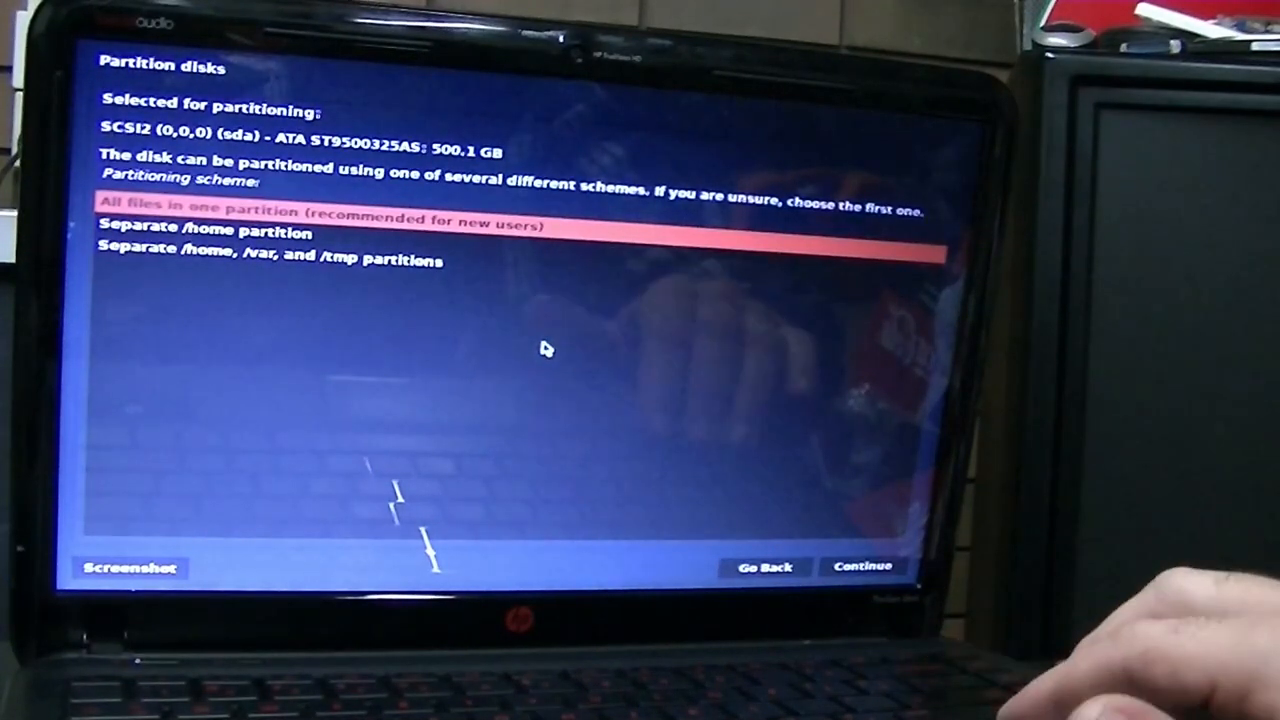
{"action": "key", "text": "Down"}
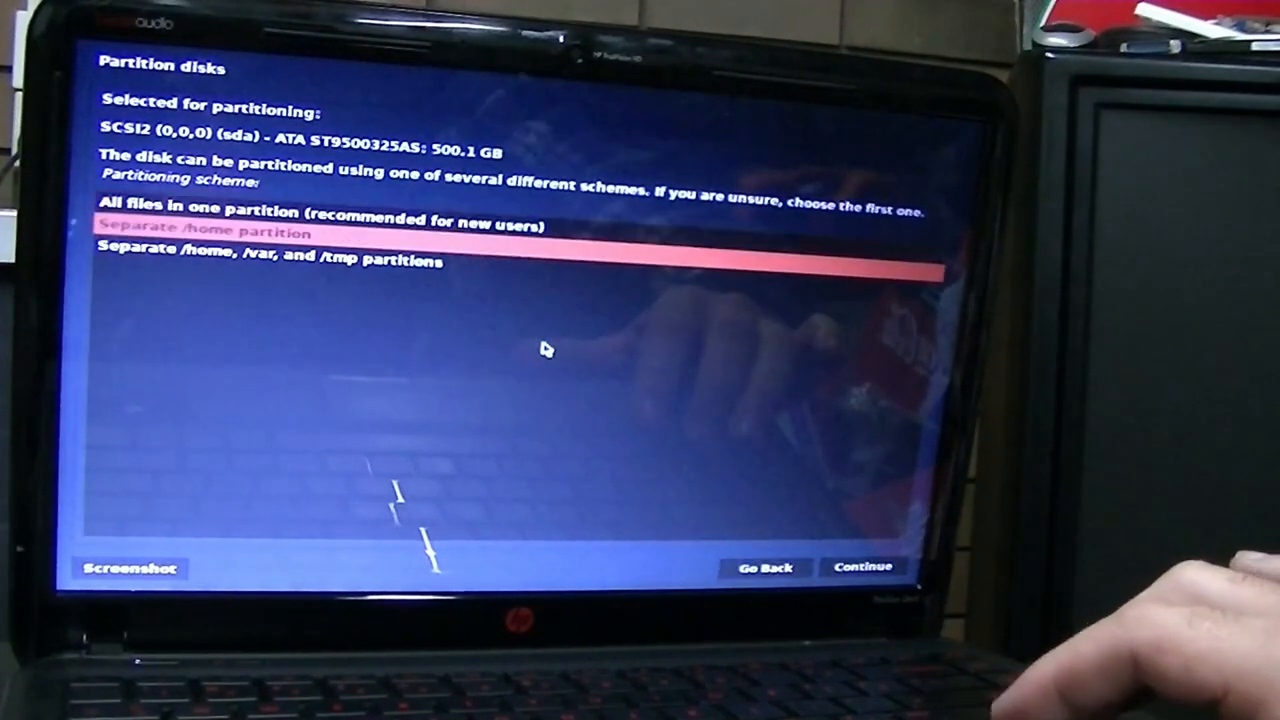
{"action": "key", "text": "Down"}
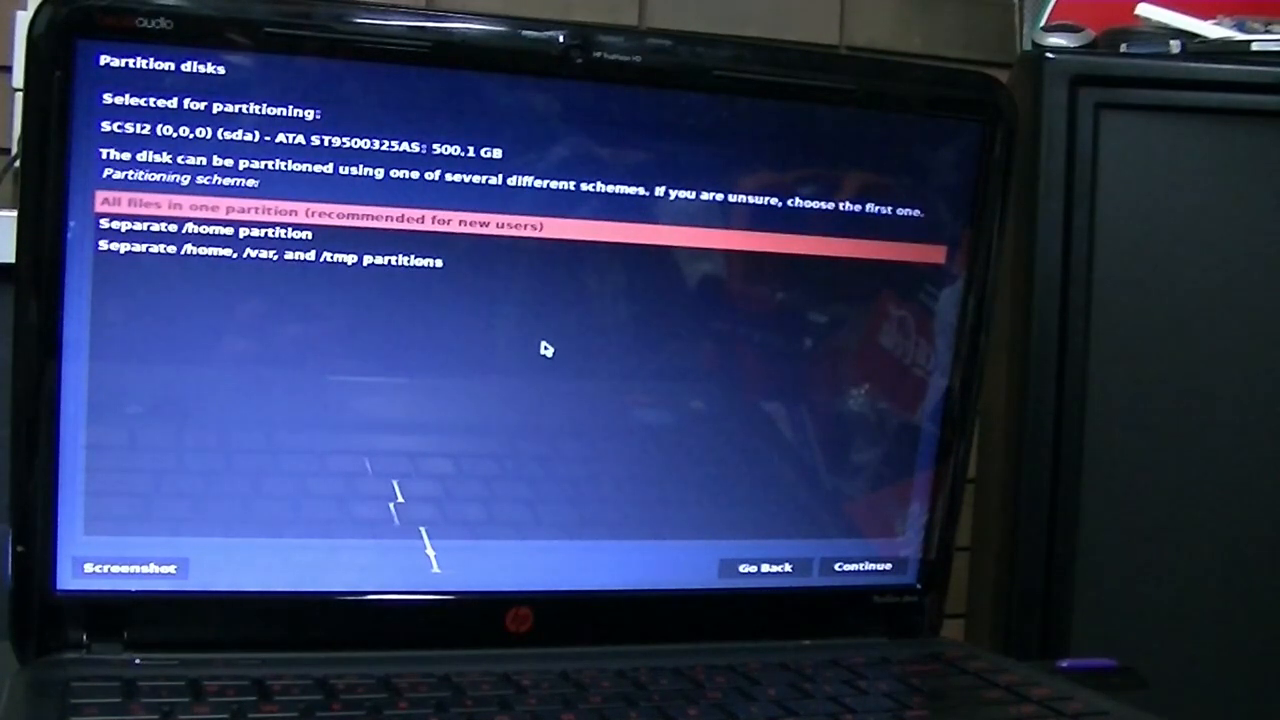
{"action": "left_click", "coordinate": [861, 566]}
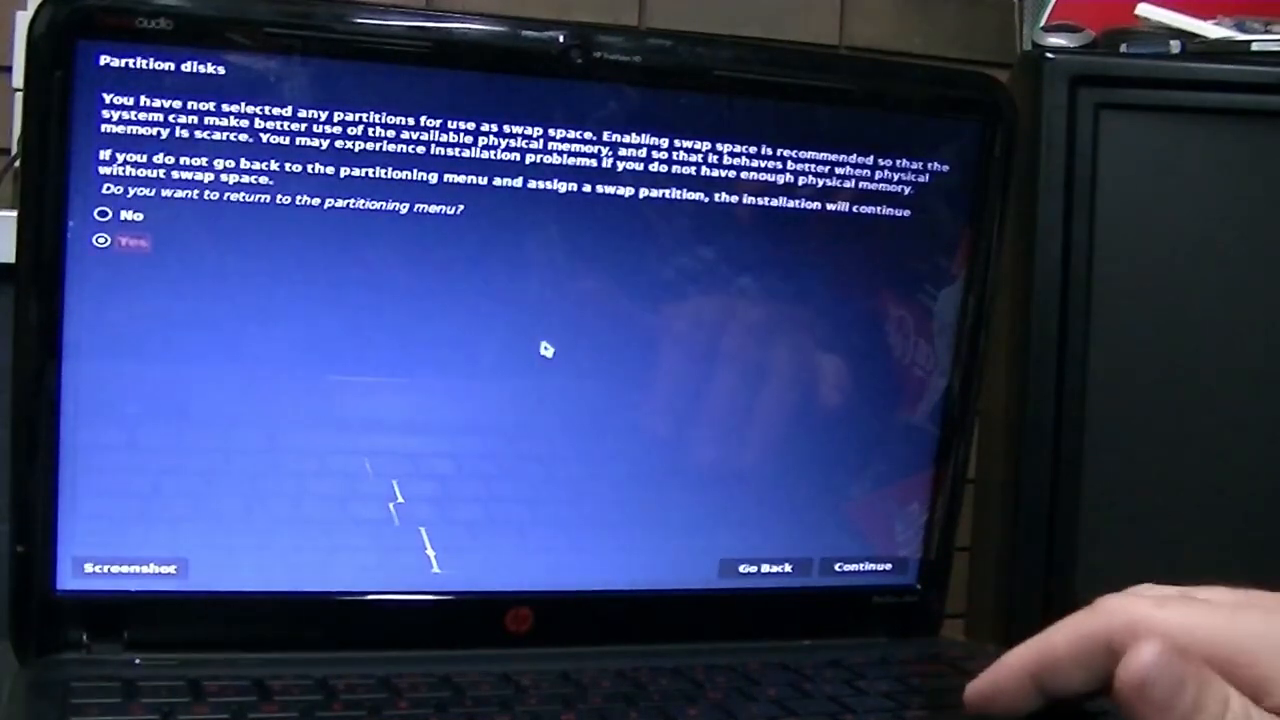
- Continue without swap space and approve writing the btrfs partition changes to sda
{"action": "left_click", "coordinate": [862, 567]}
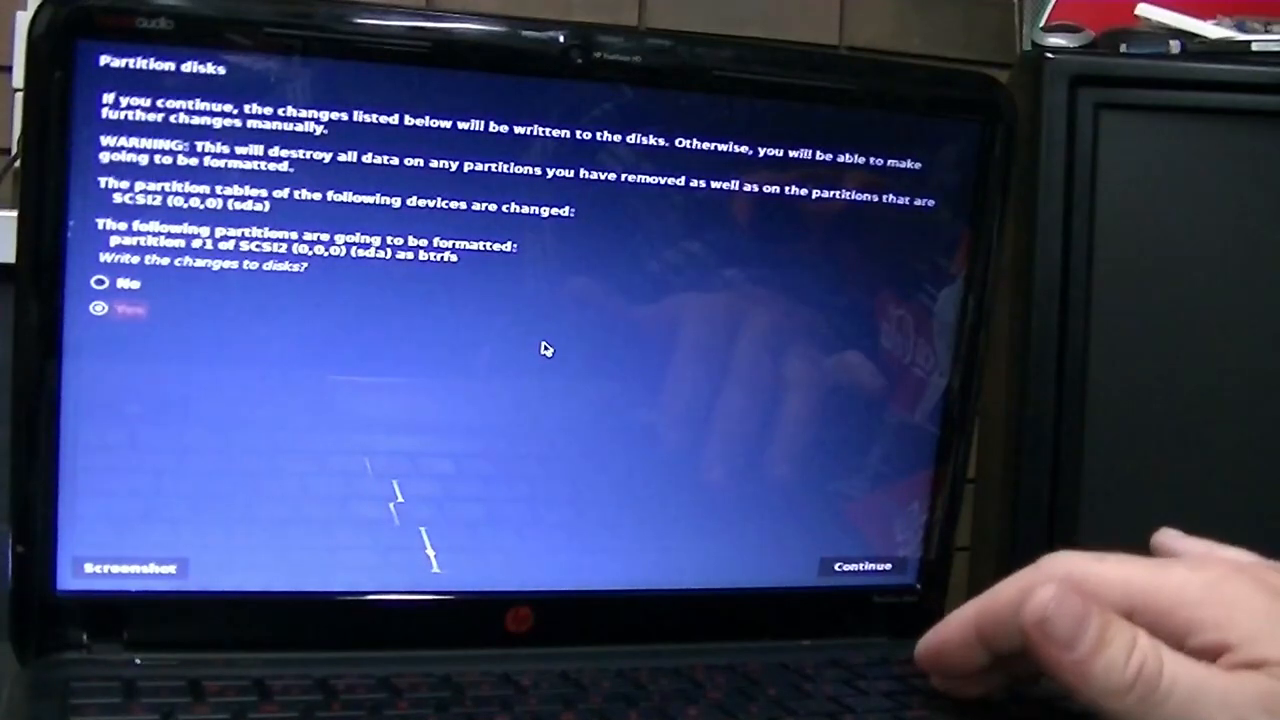
{"action": "left_click", "coordinate": [861, 566]}
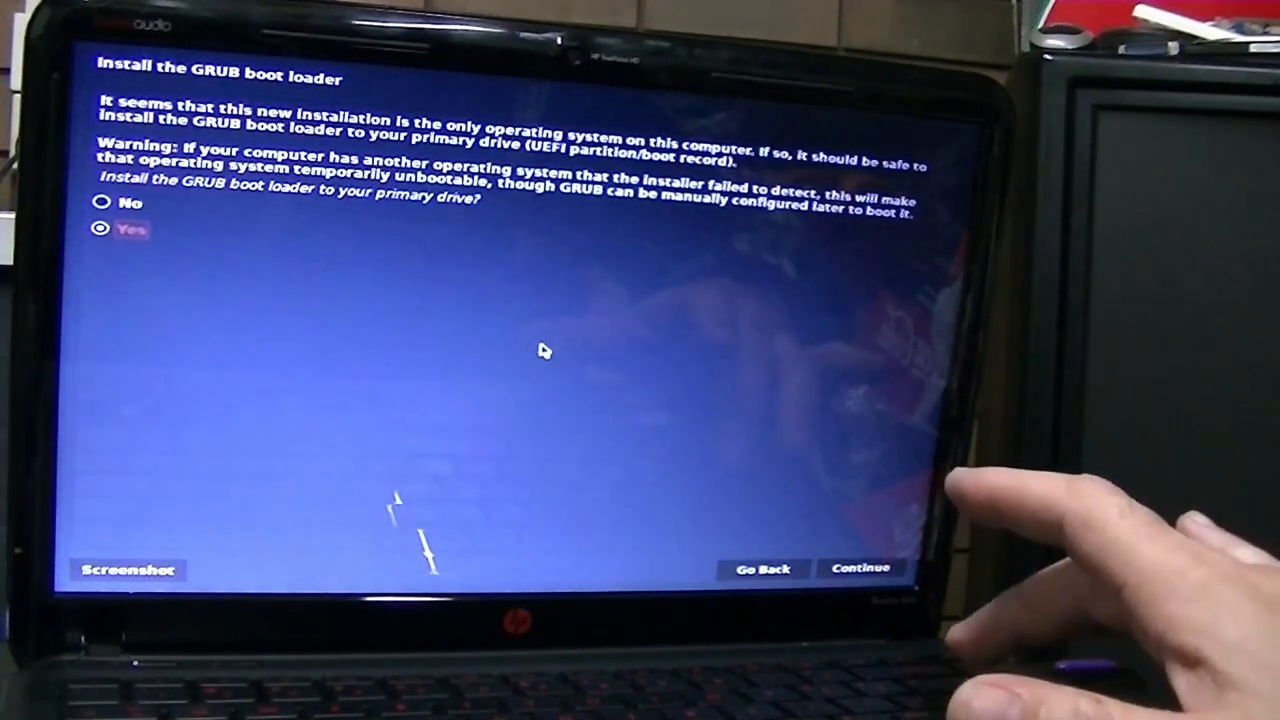
- Approve installing GRUB to the primary drive and select /dev/sda as its device
{"action": "left_click", "coordinate": [860, 568]}
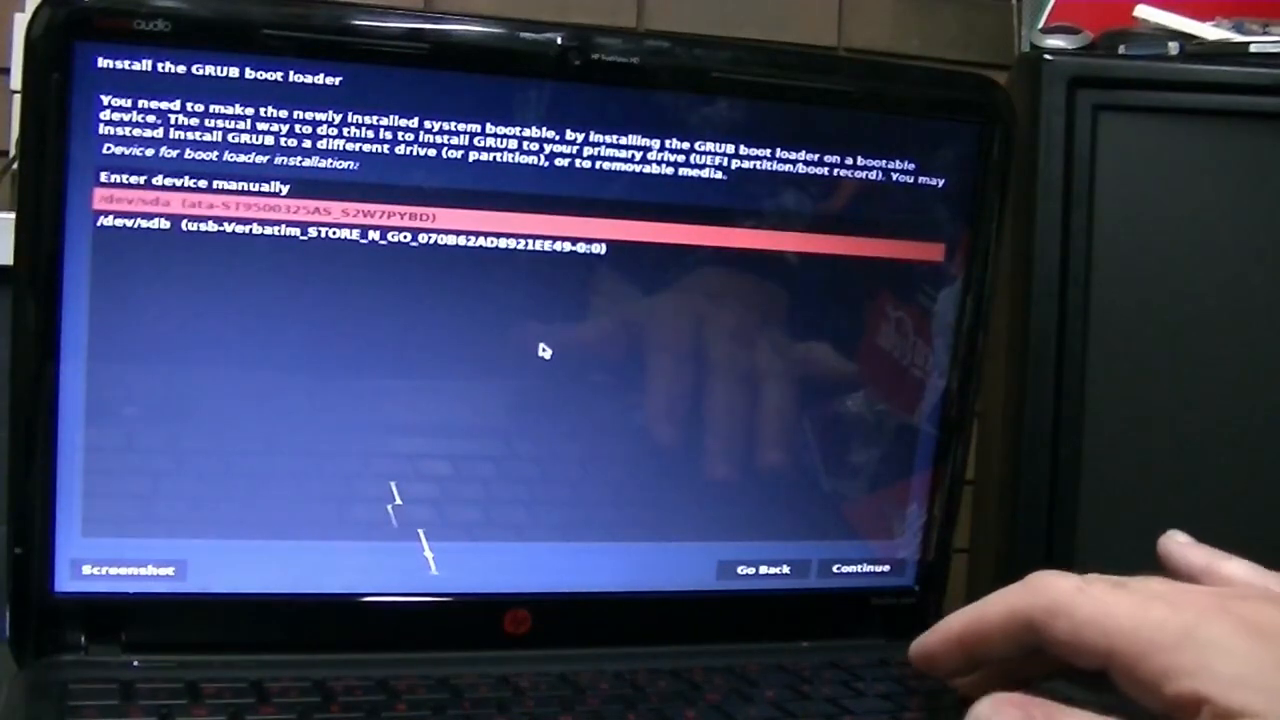
{"action": "left_click", "coordinate": [860, 568]}
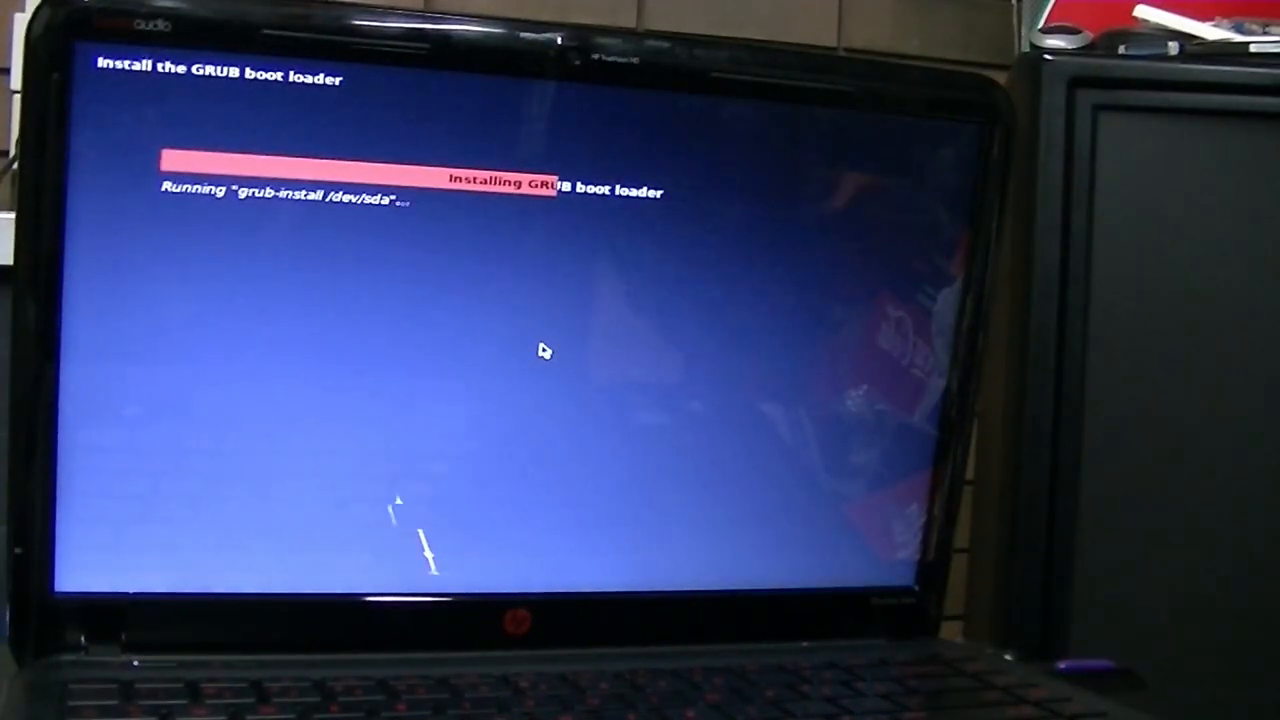